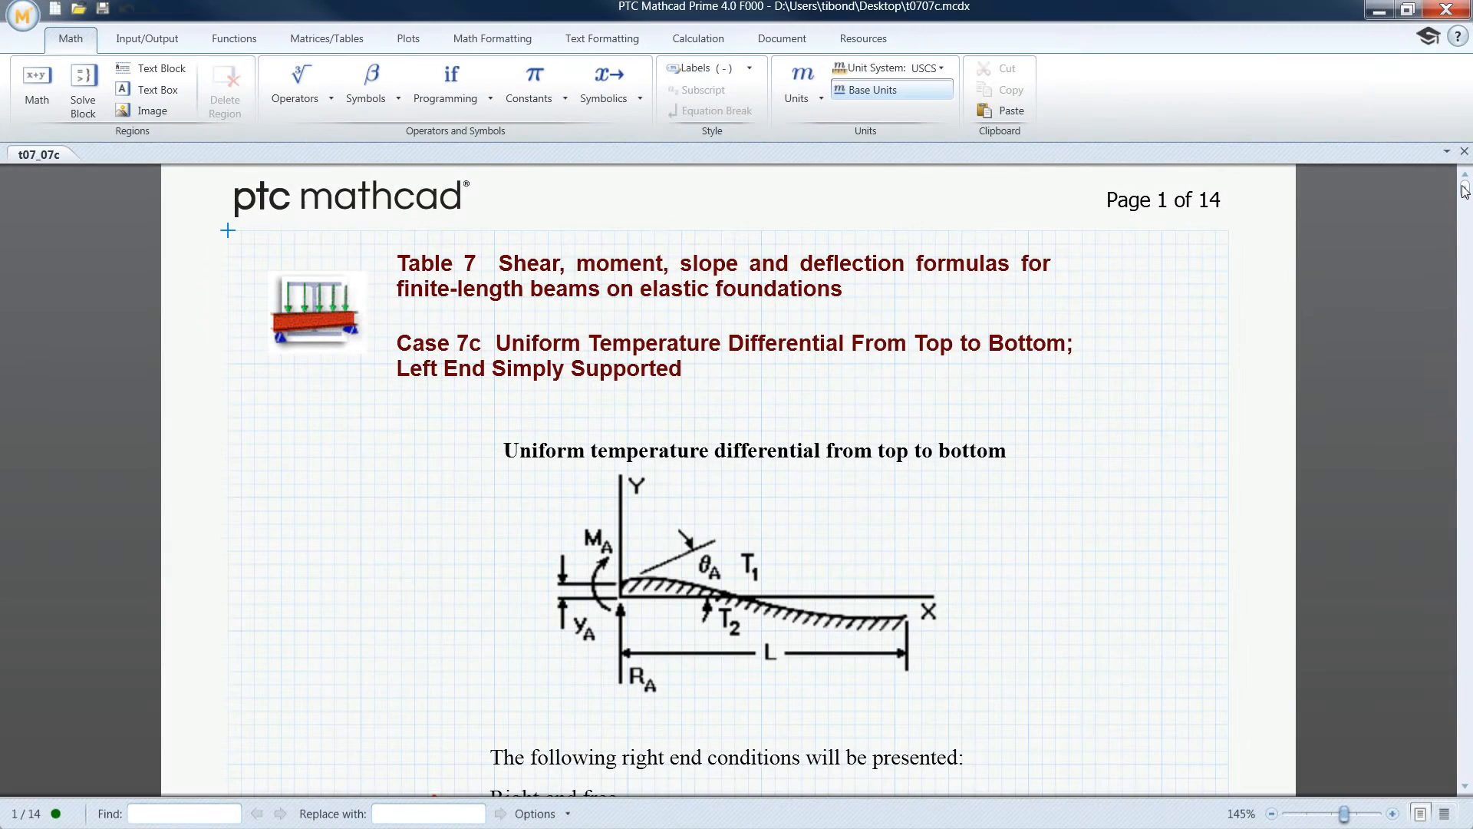
# Step: Scroll from the beam worksheet's title page down to the material and computational constants
pyautogui.scroll(-3)
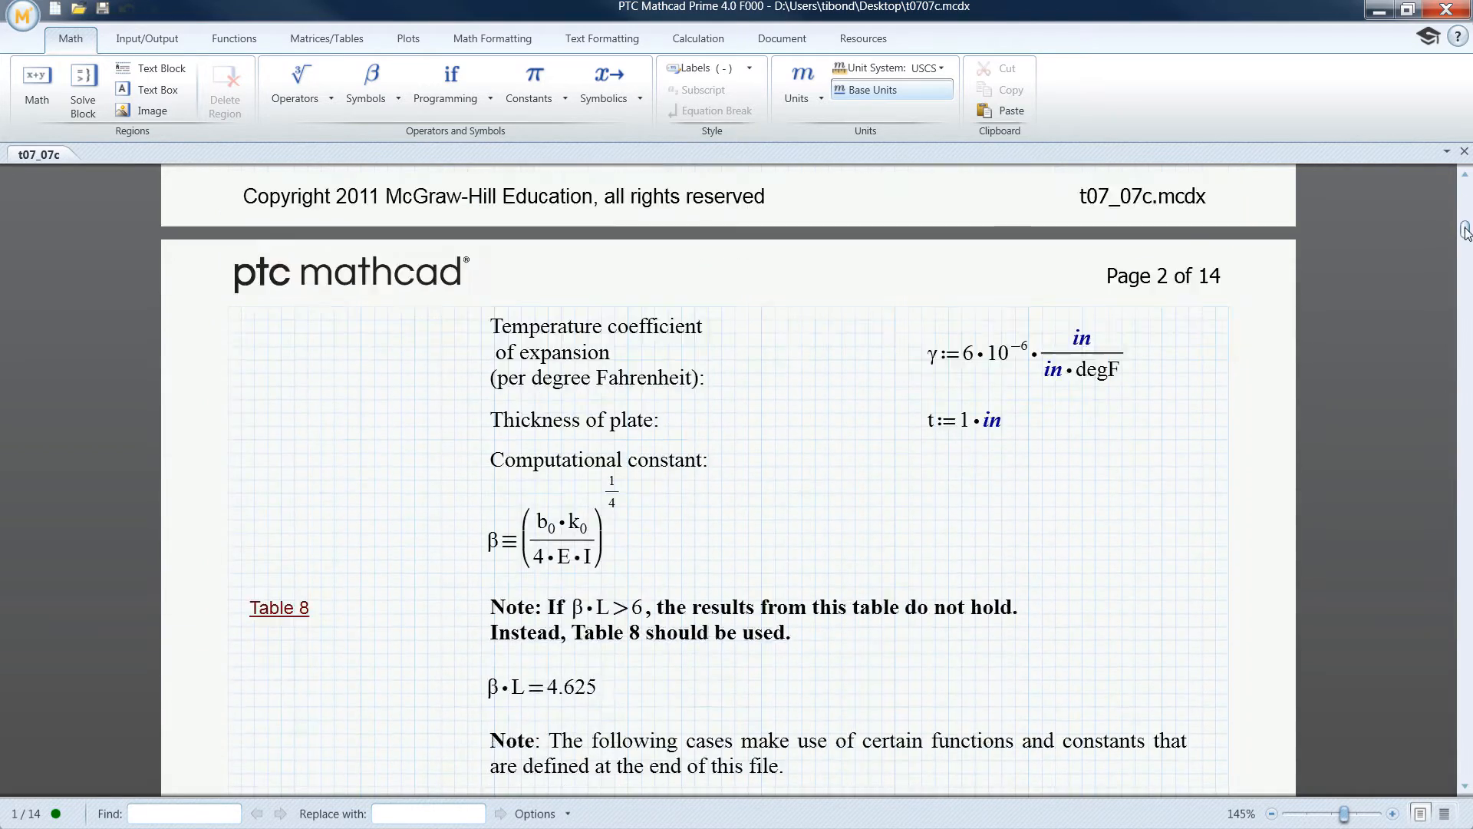
pyautogui.scroll(-3)
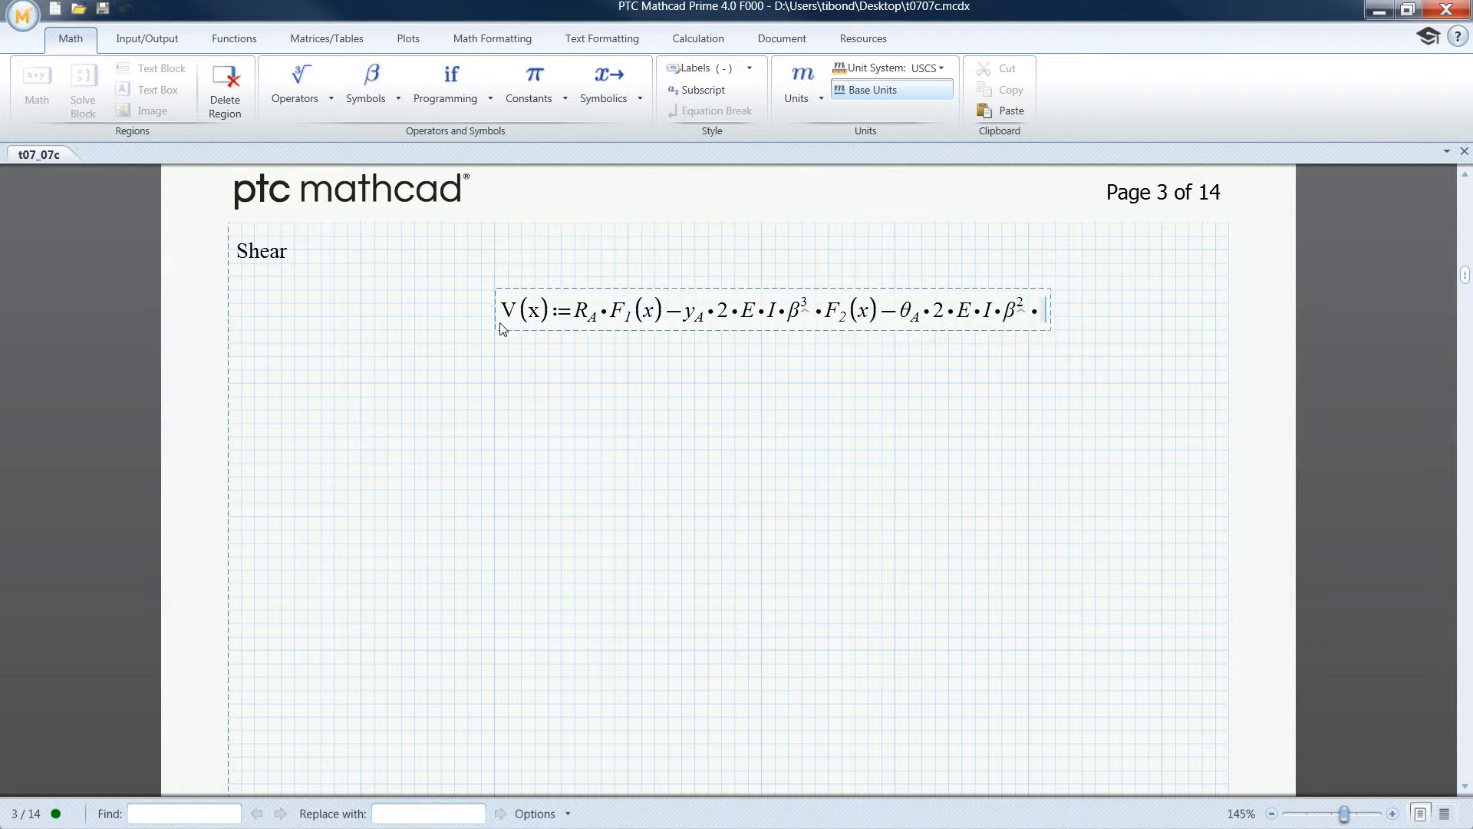
# Step: Complete V(x) with F_3(x) and insert a subtraction Equation Break into the Slope equation
pyautogui.write('F_3(x)')
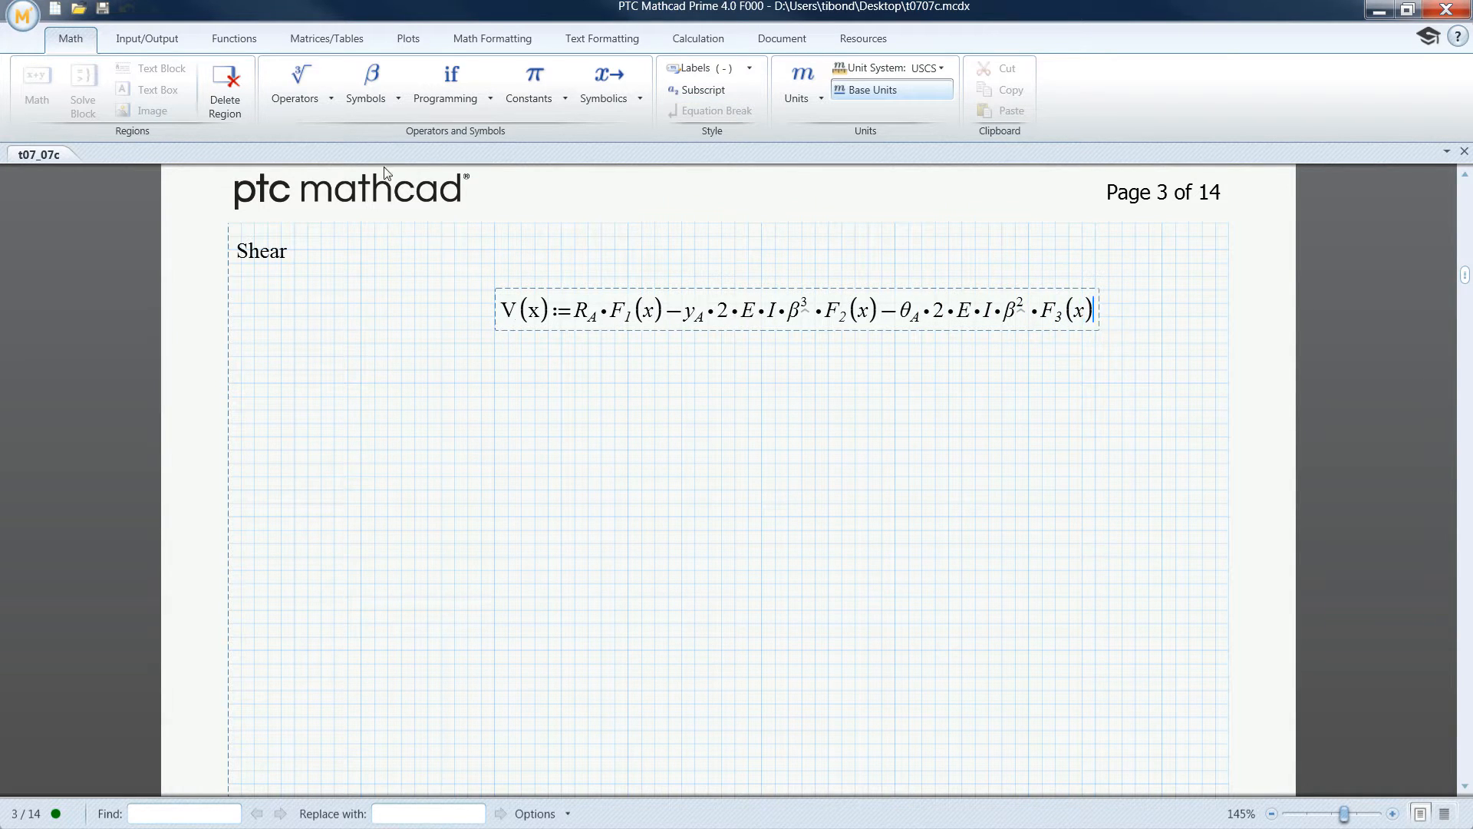
pyautogui.click(294, 83)
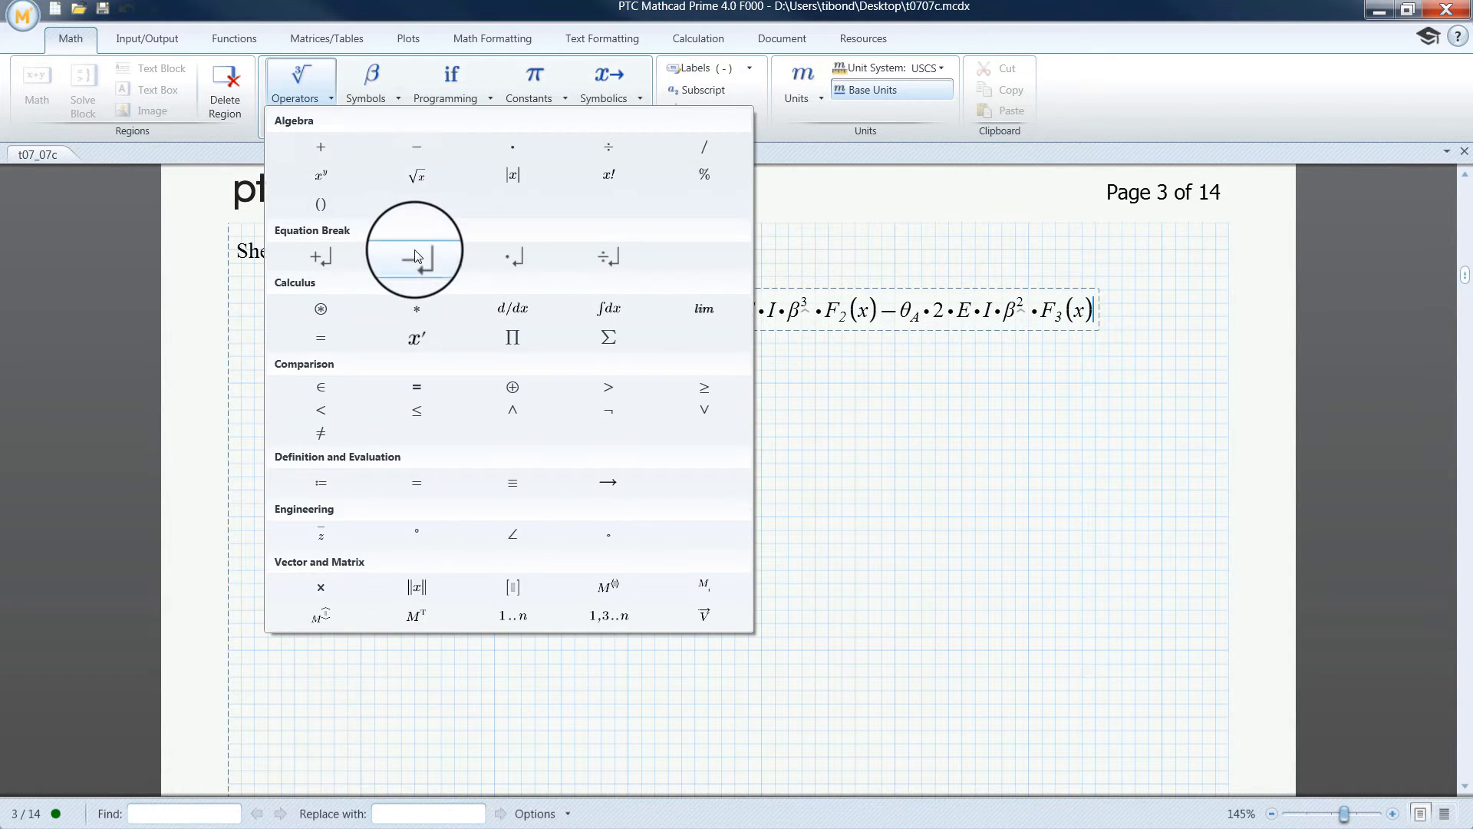
pyautogui.click(416, 257)
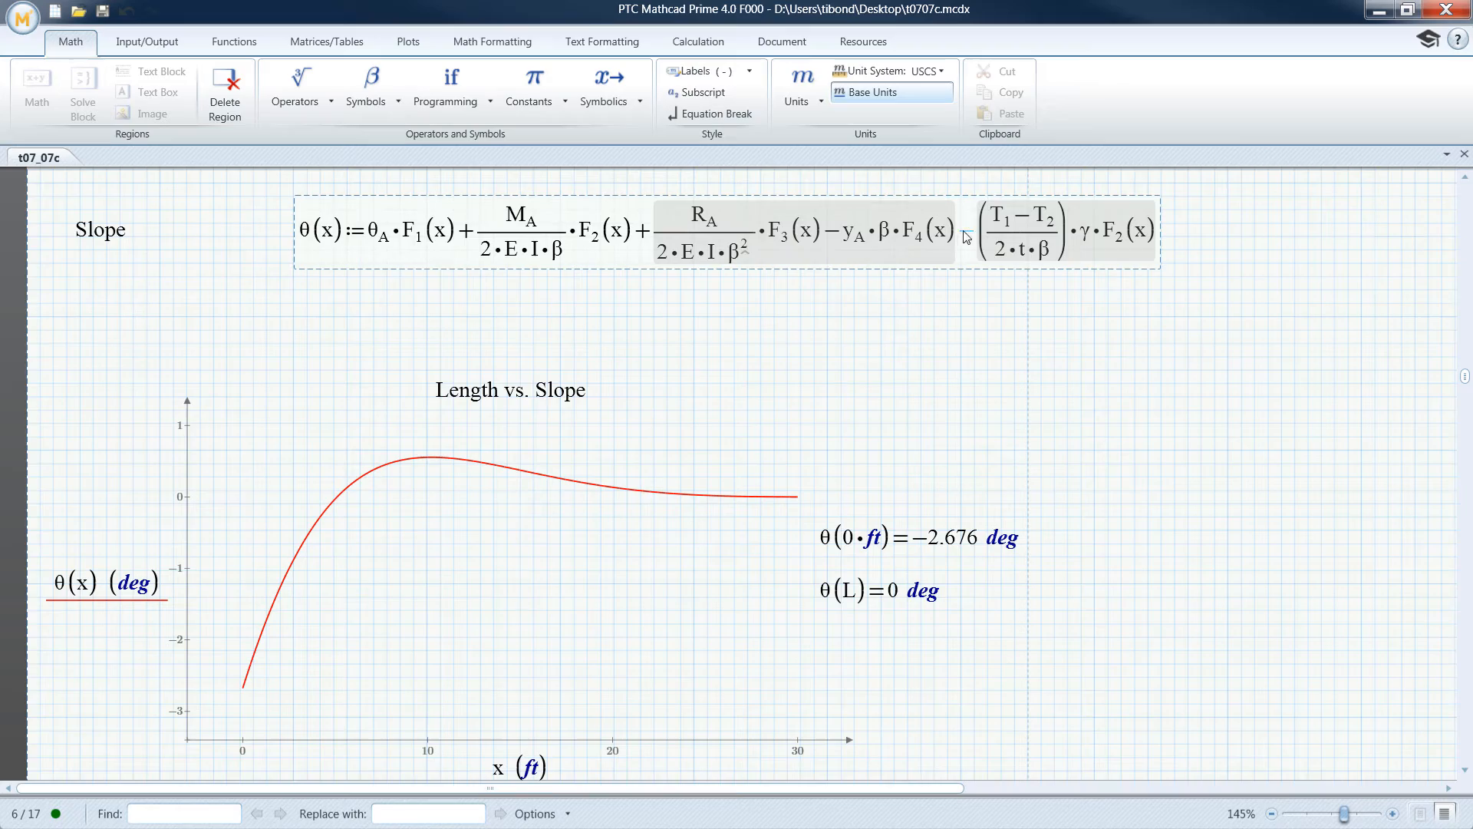
pyautogui.click(718, 112)
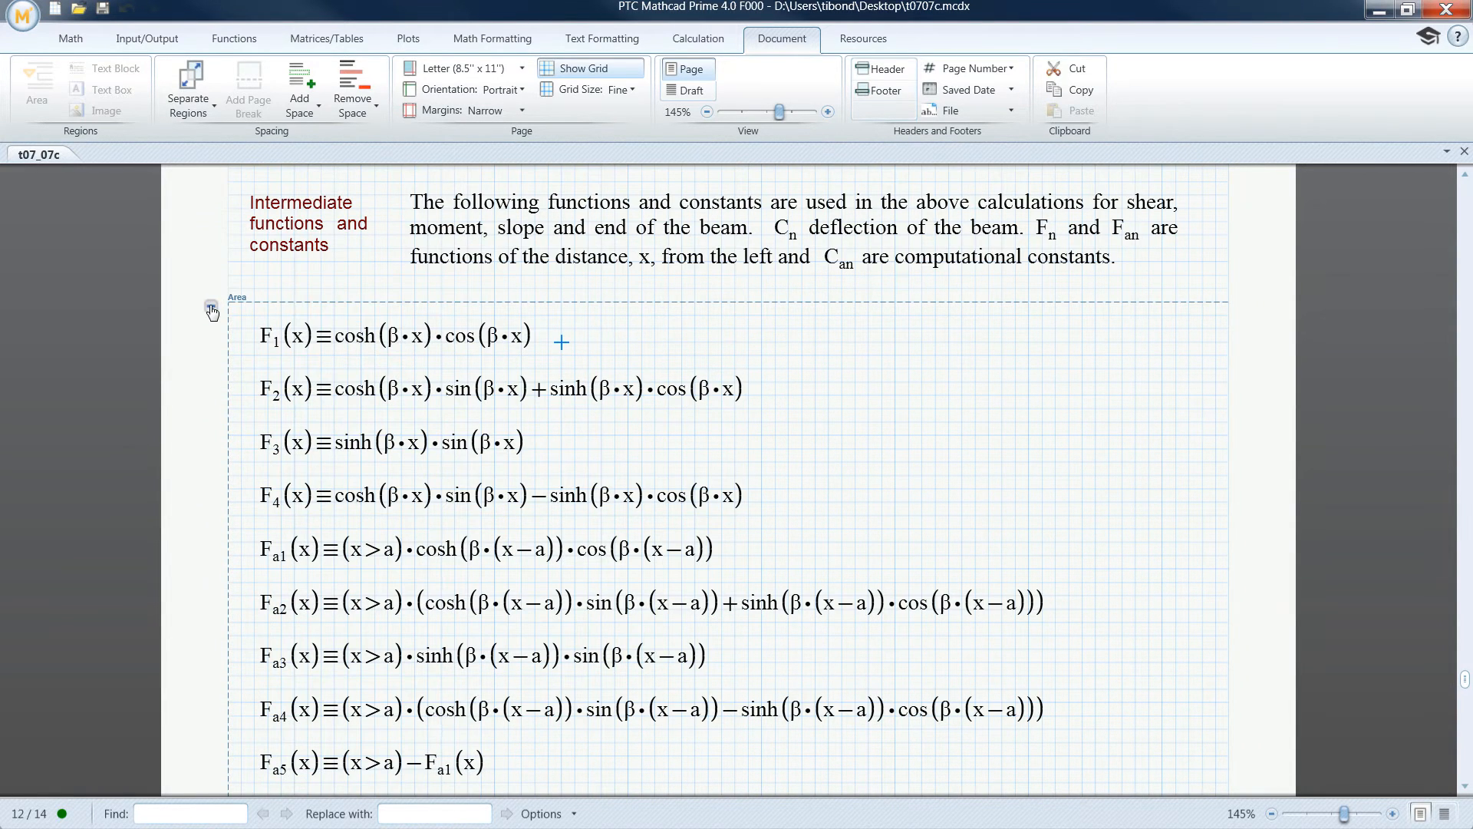
# Step: Protect the intermediate-functions area with a password via Protect Area
pyautogui.click(212, 308)
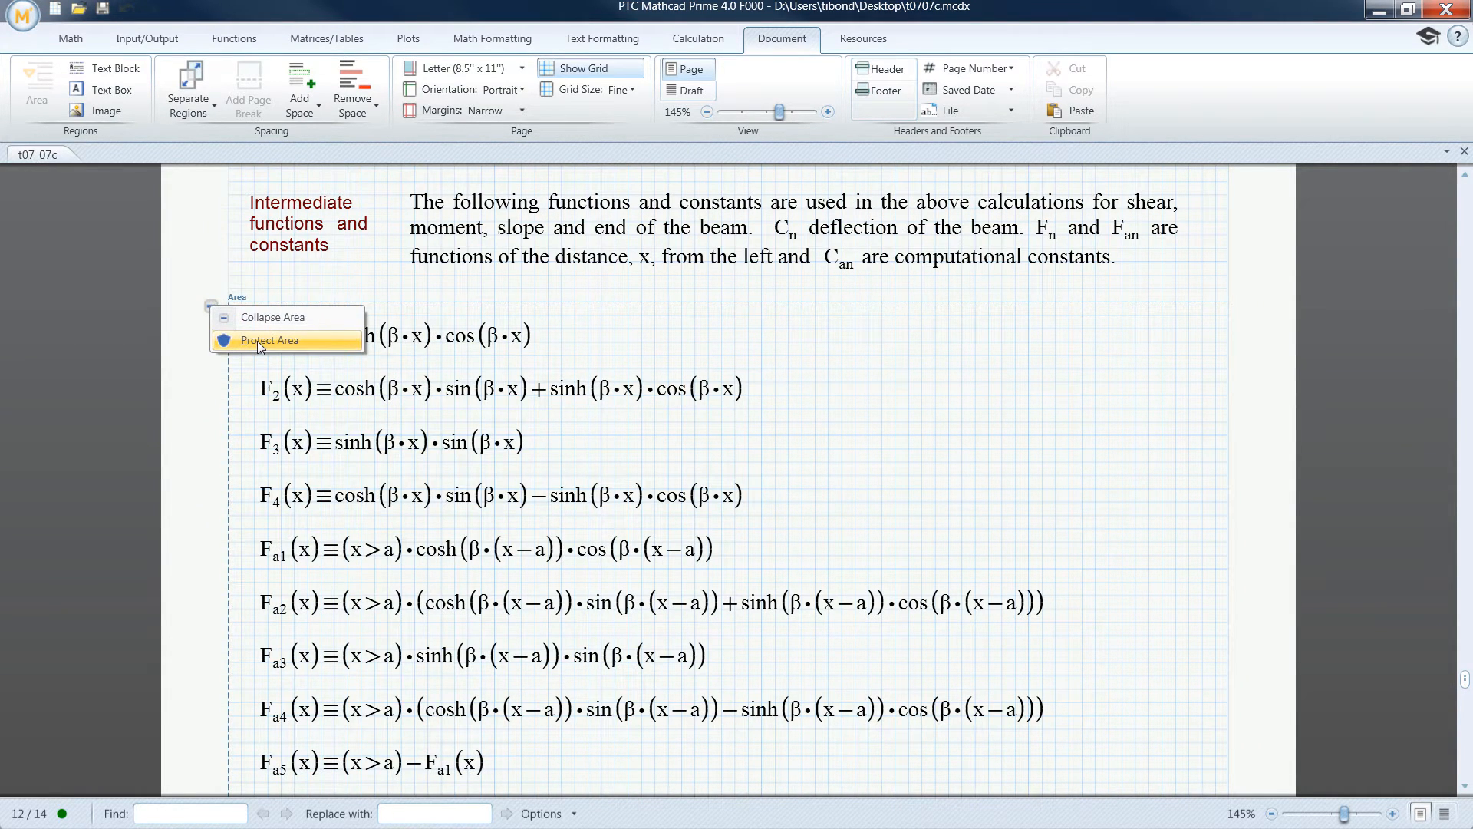
pyautogui.click(270, 339)
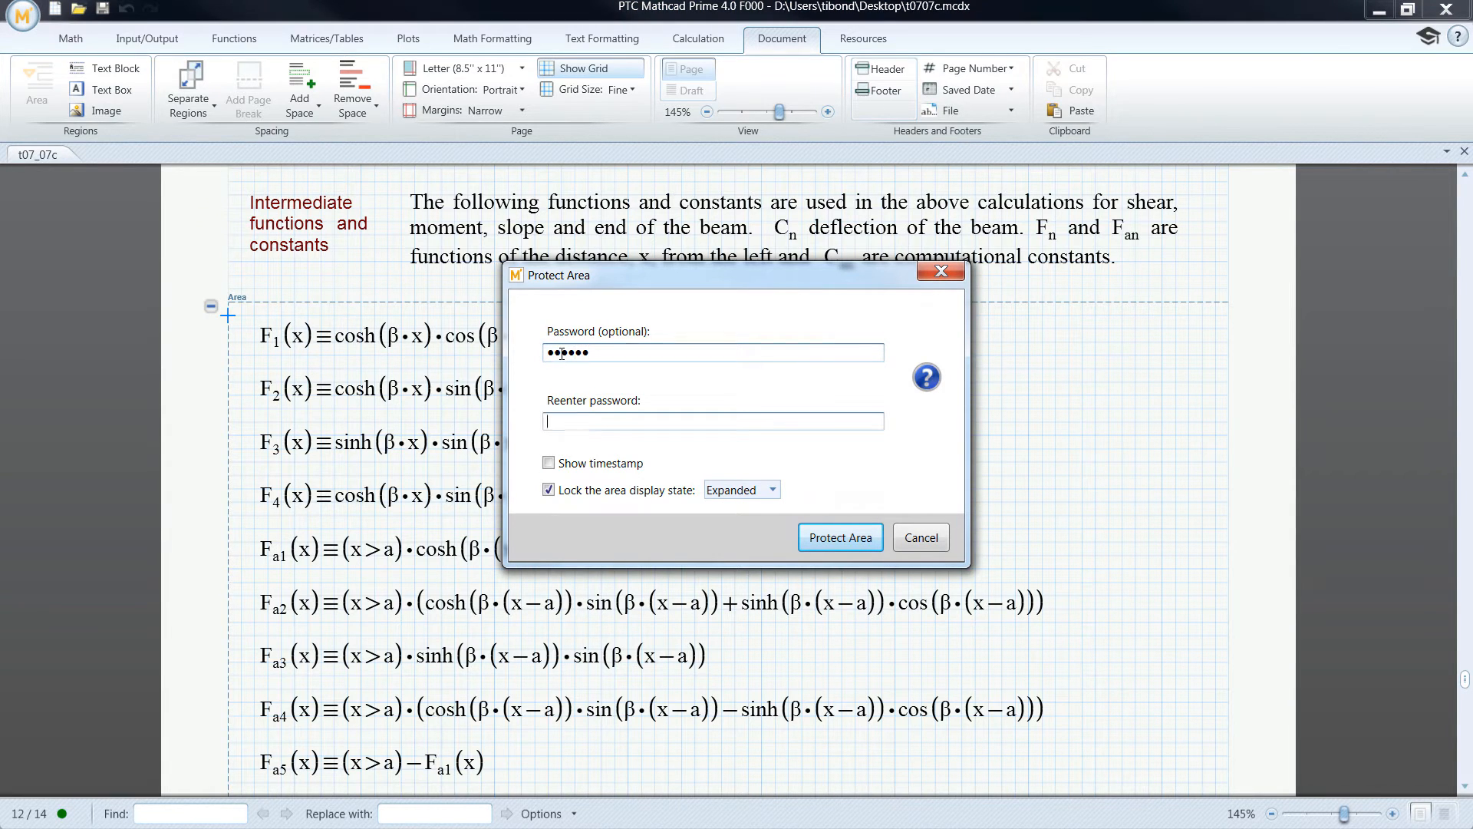
pyautogui.write('••••••')
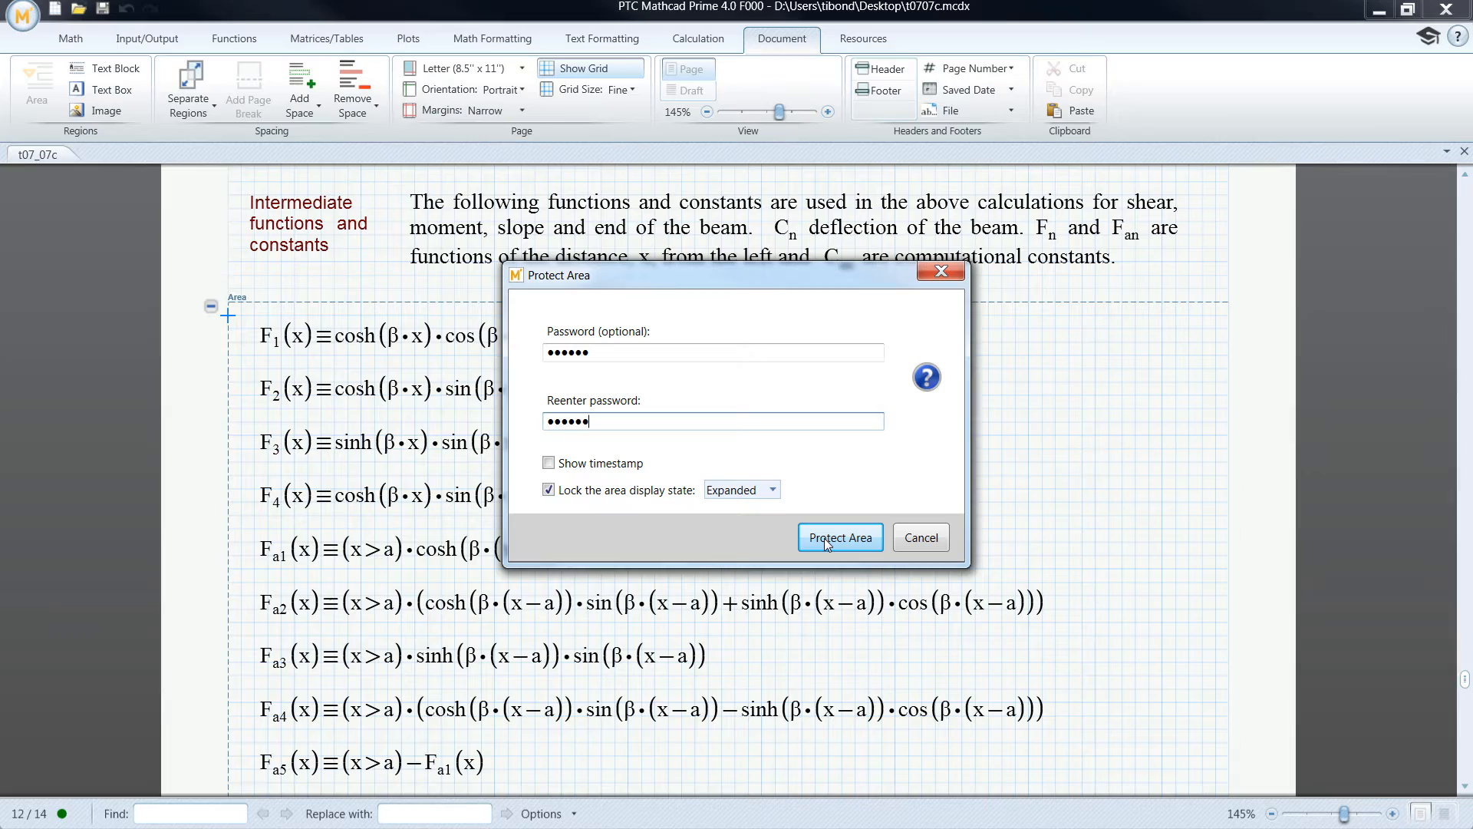
pyautogui.click(840, 537)
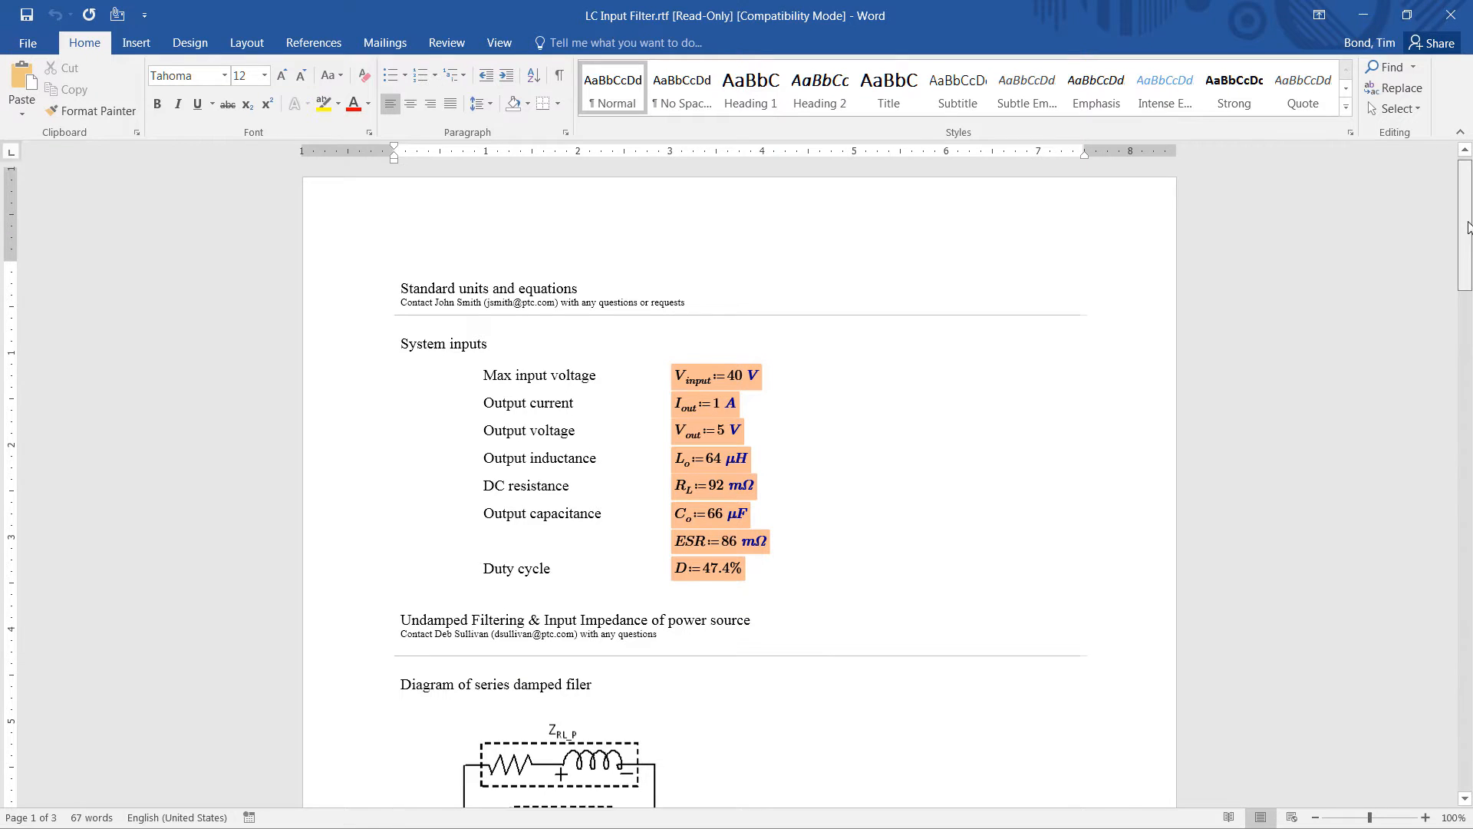
pyautogui.scroll(-3)
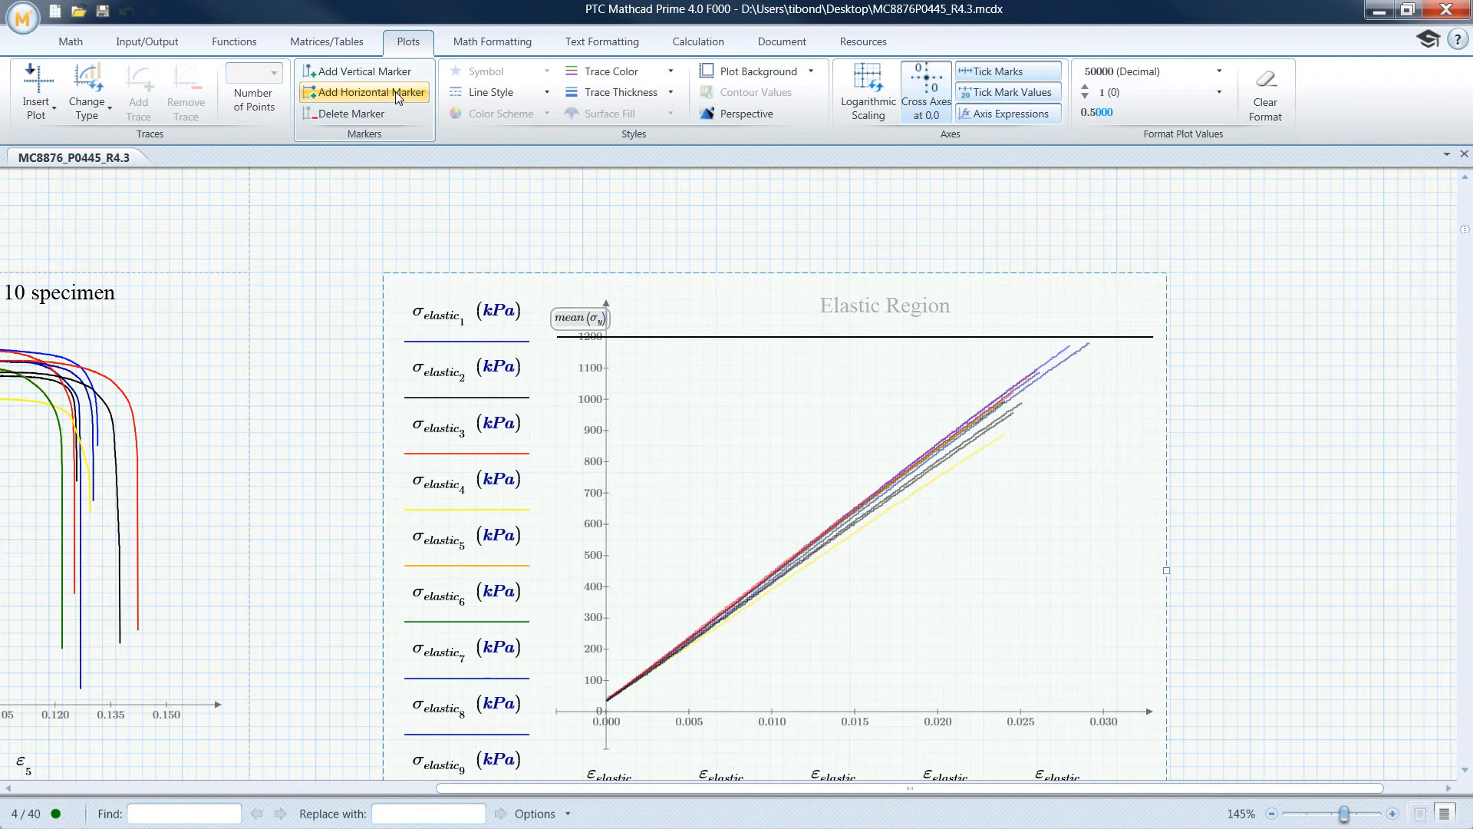
# Step: Add a horizontal and a vertical marker to the Elastic Region plot
pyautogui.click(370, 92)
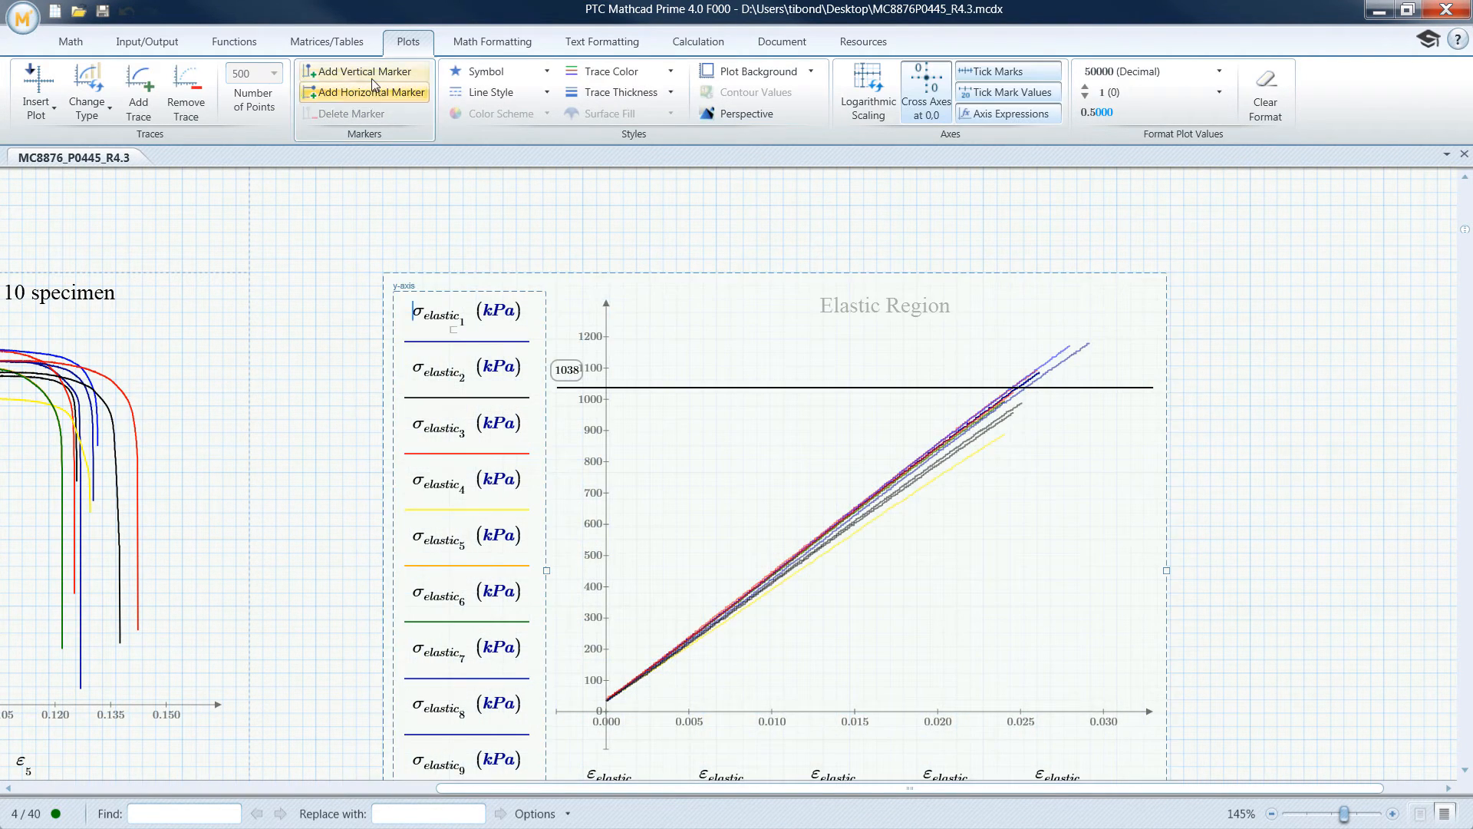
pyautogui.click(367, 71)
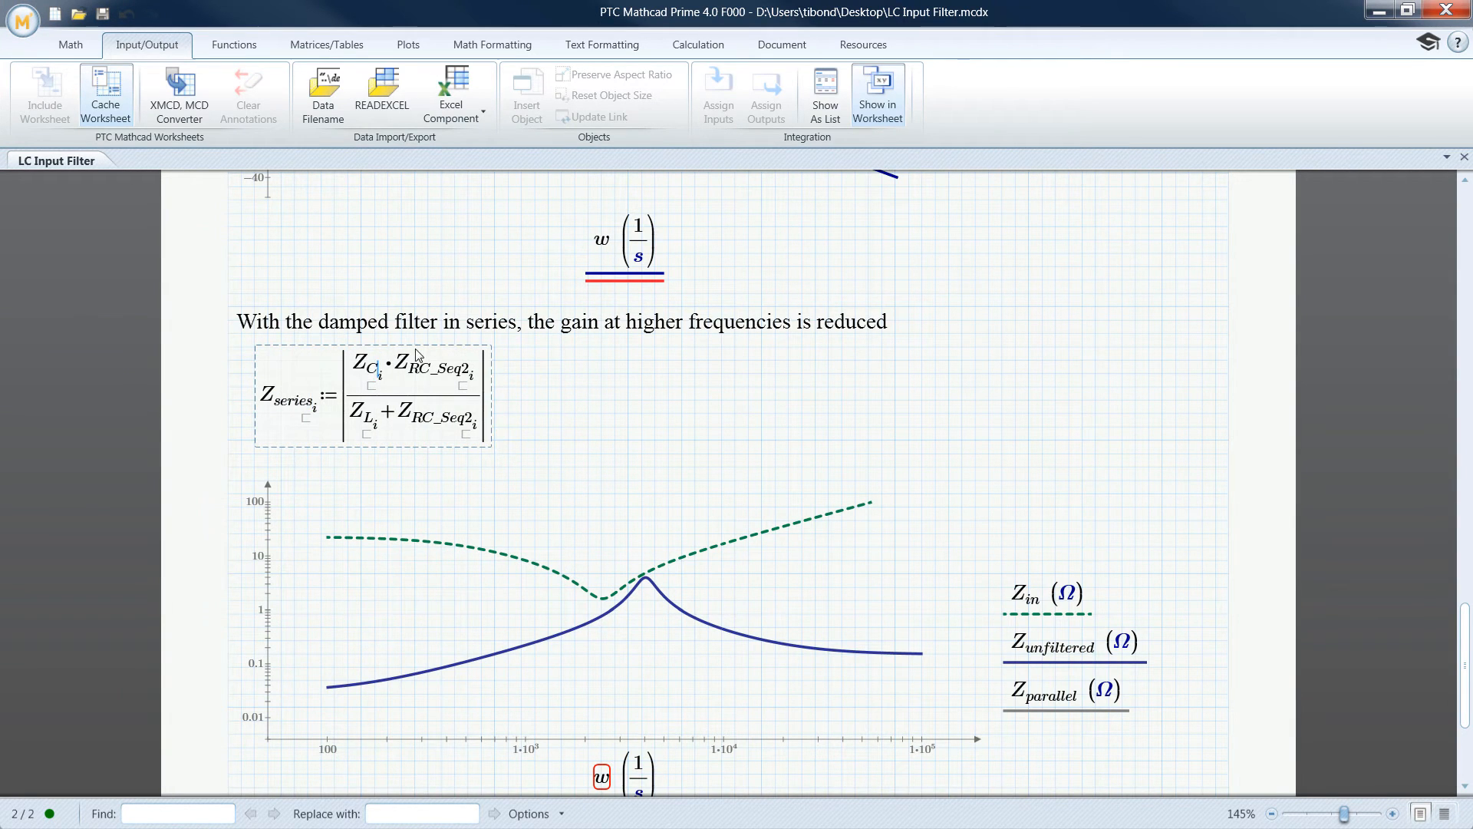
# Step: Replace Z_RC_Seq2 with Z_L_RL in the Z_series numerator
pyautogui.write('Z_L_RL')
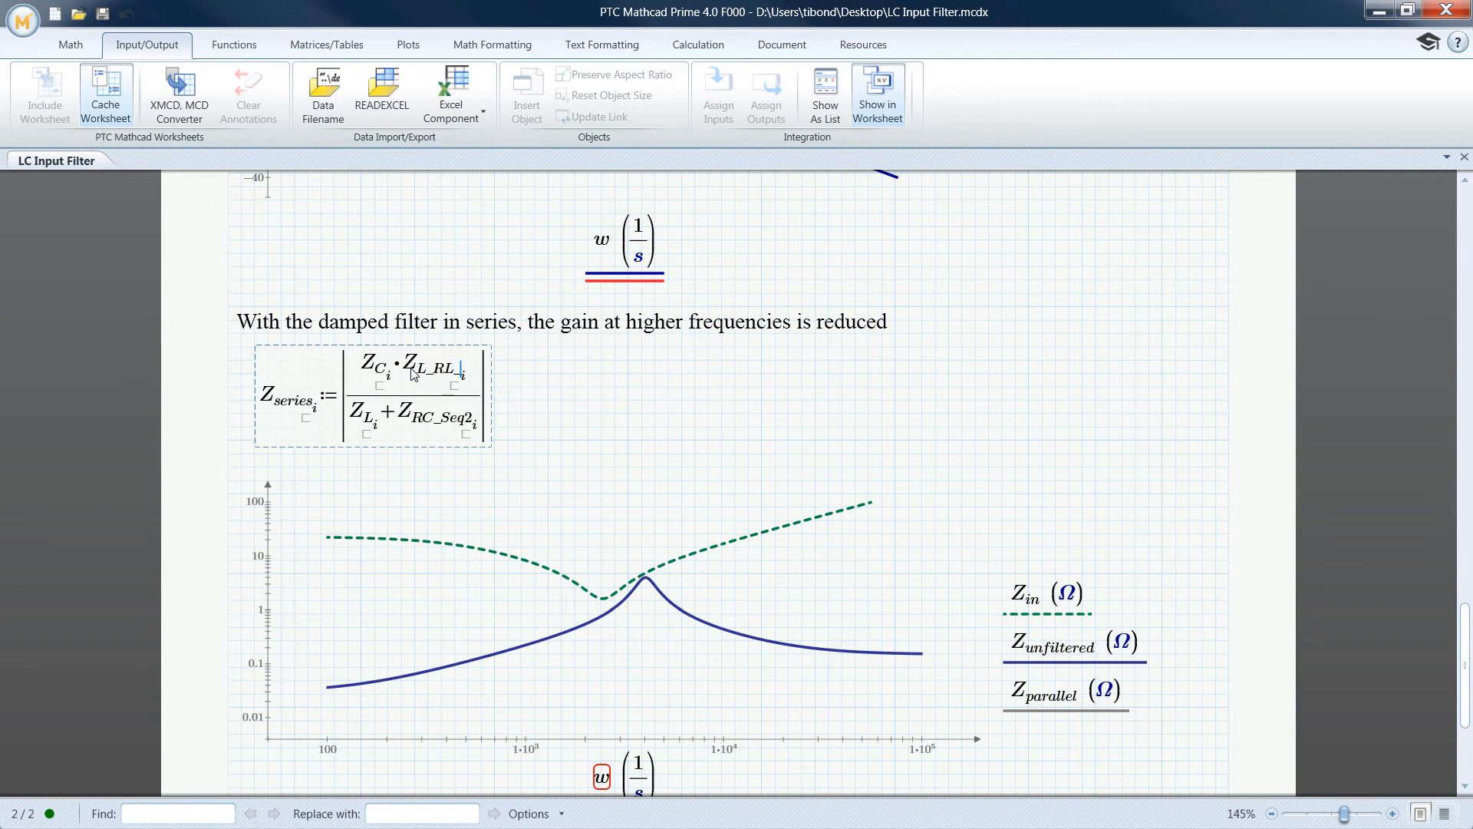